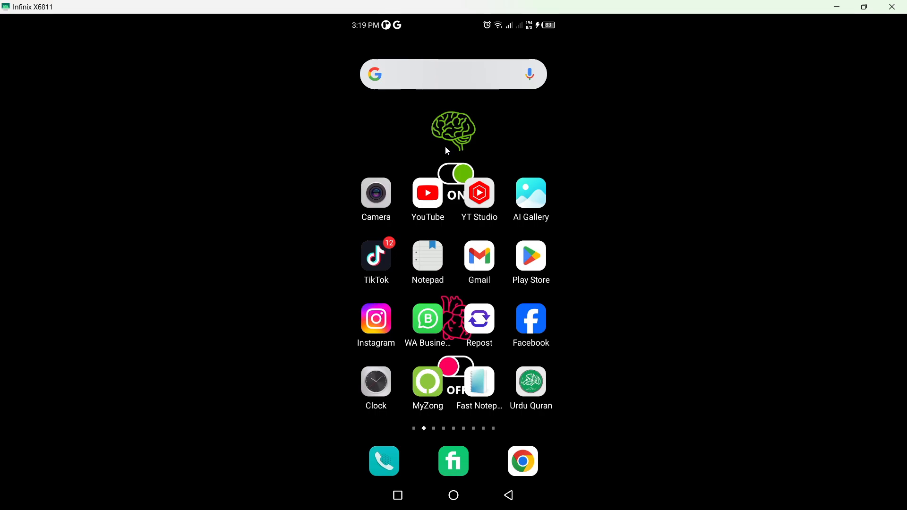
{"action": "mouse_move", "coordinate": [473, 150]}
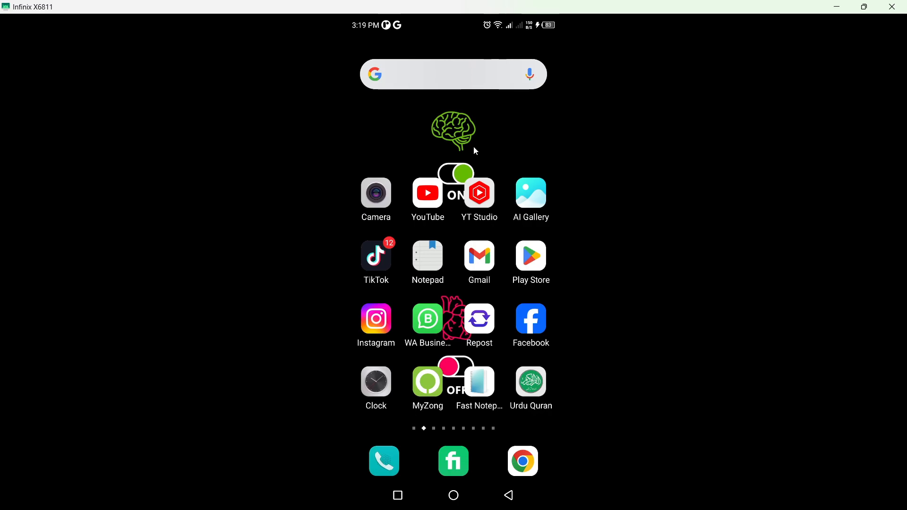
{"action": "mouse_move", "coordinate": [483, 153]}
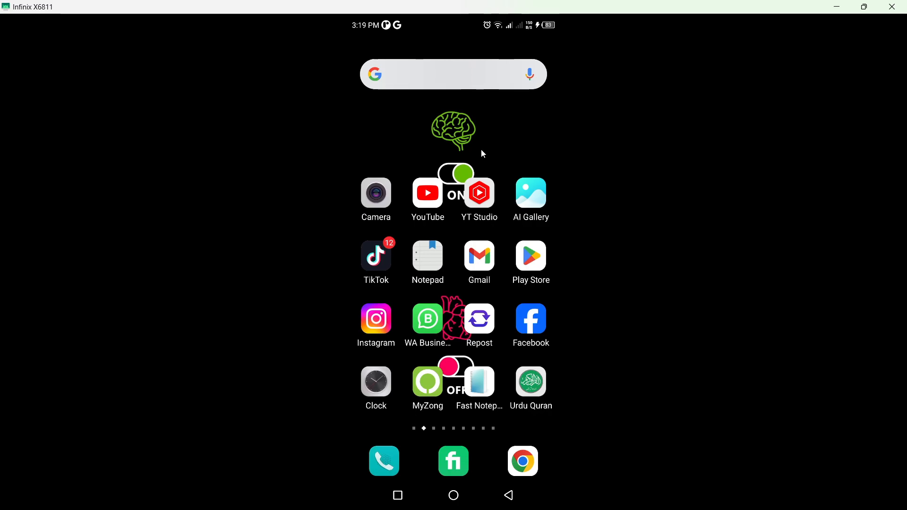
Step: Swipe to the home-screen page showing XTheme, Calculator, Contacts and Messenger
{"action": "scroll", "scroll_direction": "left", "scroll_amount": 3}
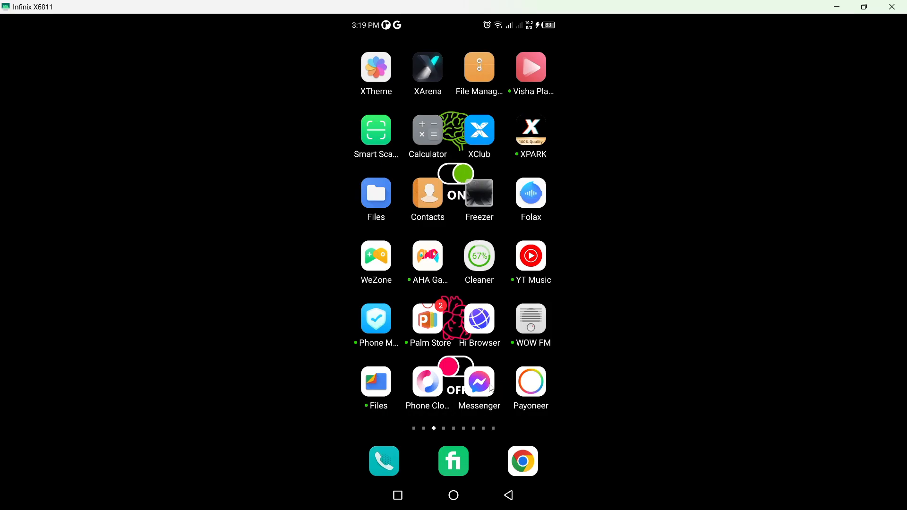
{"action": "left_click", "coordinate": [479, 381]}
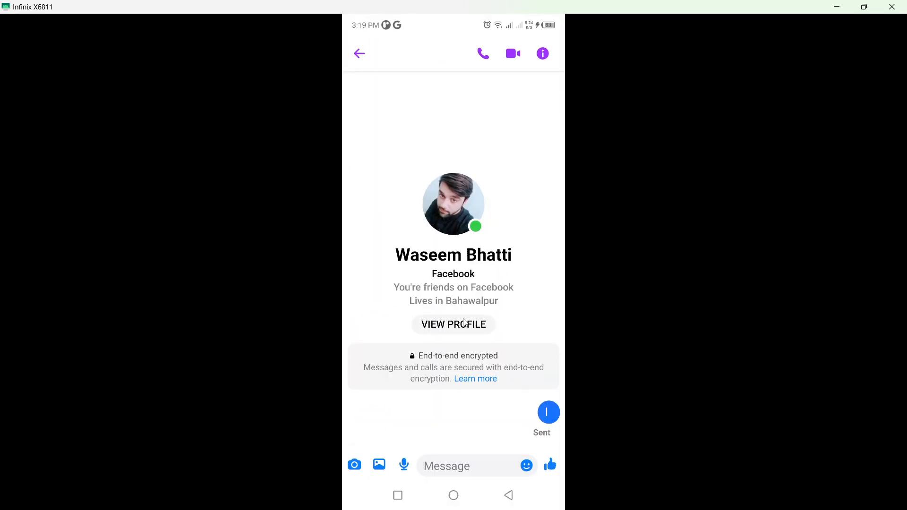
{"action": "mouse_move", "coordinate": [481, 341]}
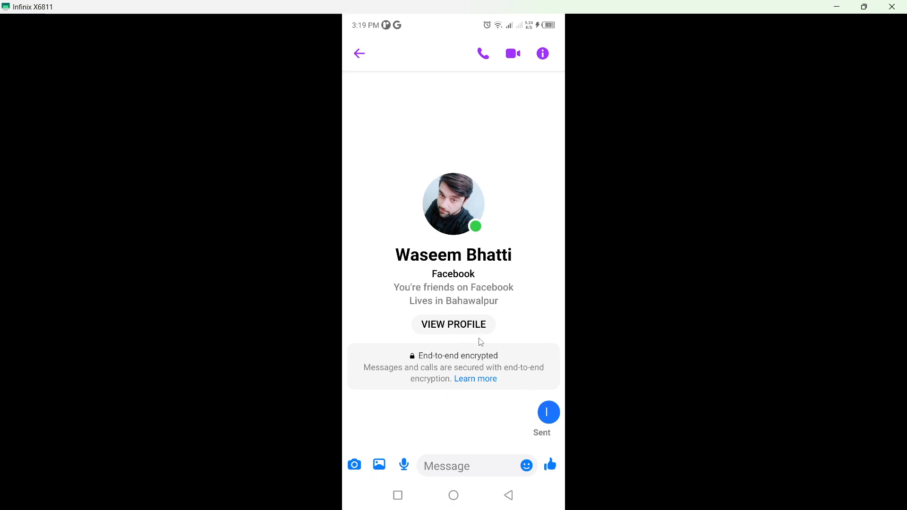
{"action": "mouse_move", "coordinate": [547, 60]}
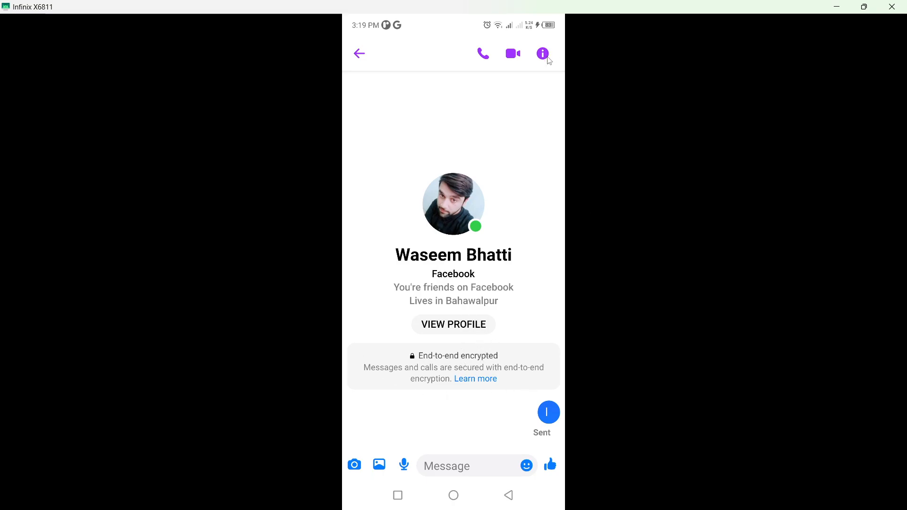
{"action": "left_click", "coordinate": [541, 52]}
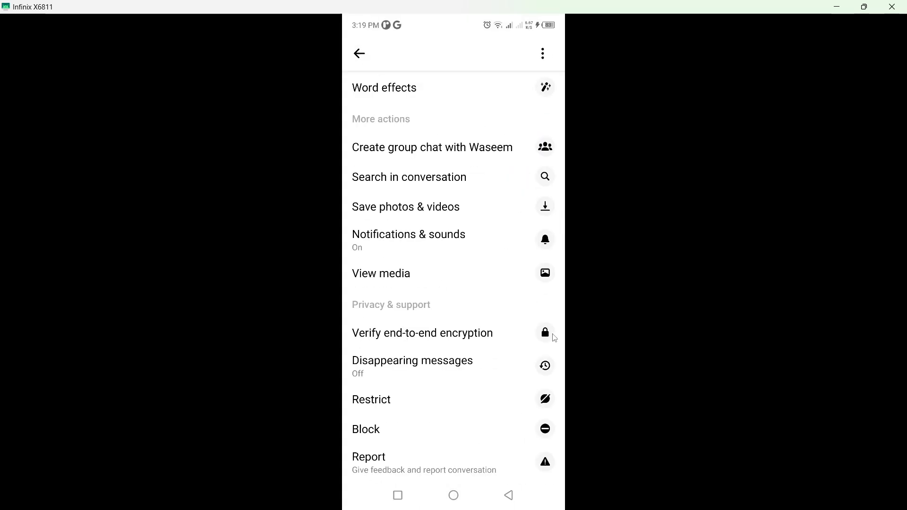
{"action": "mouse_move", "coordinate": [515, 318]}
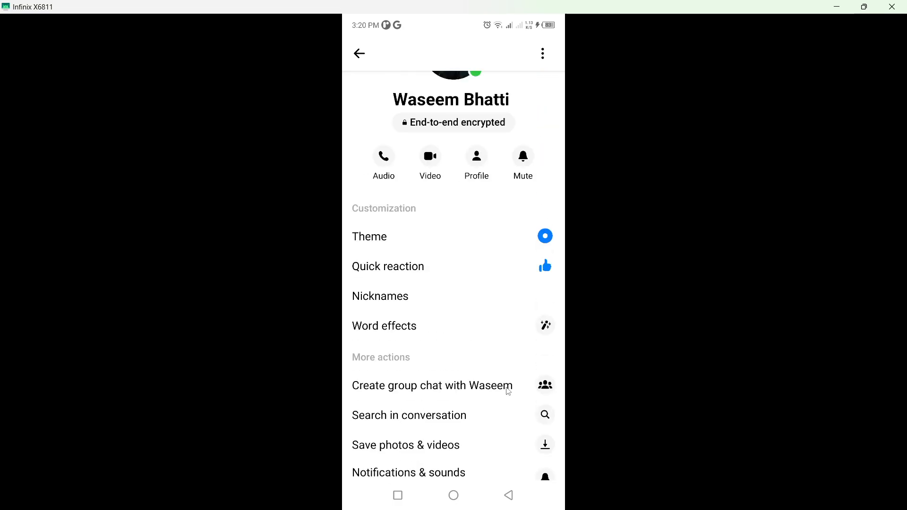
{"action": "left_click", "coordinate": [359, 53]}
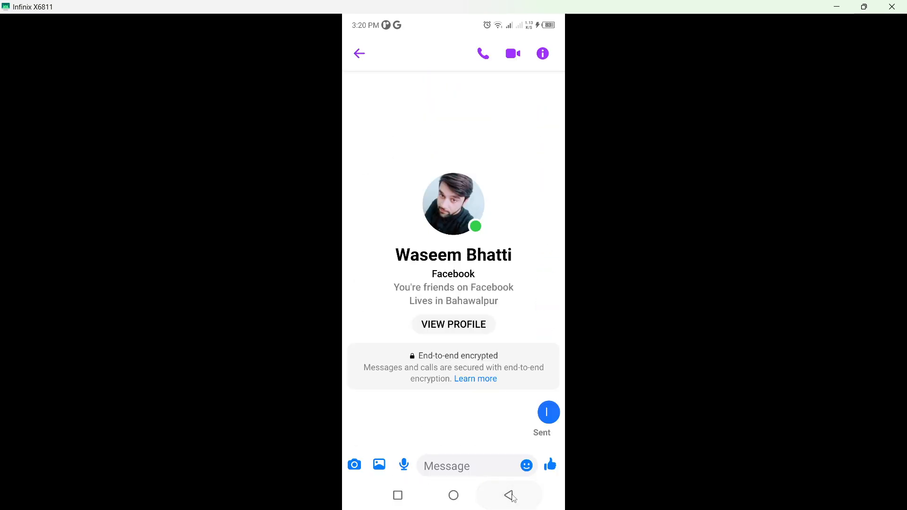
{"action": "left_click", "coordinate": [542, 53]}
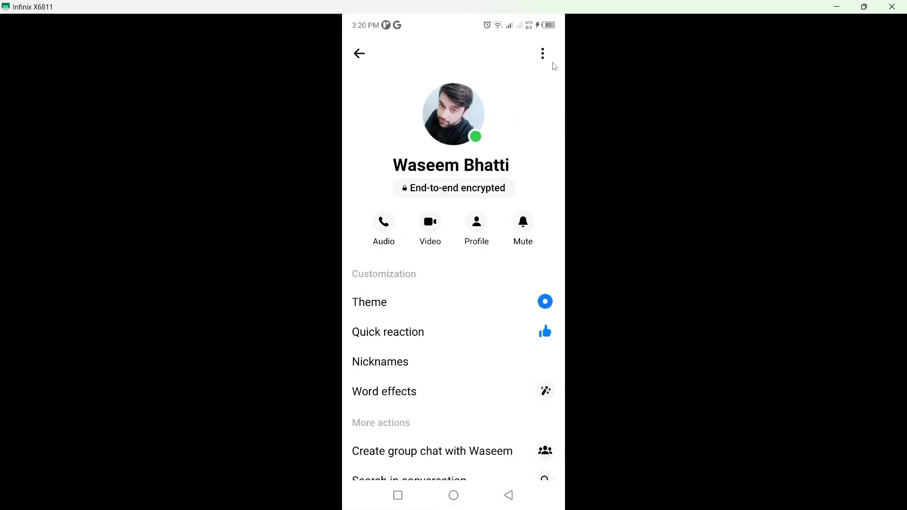
{"action": "left_click", "coordinate": [542, 53]}
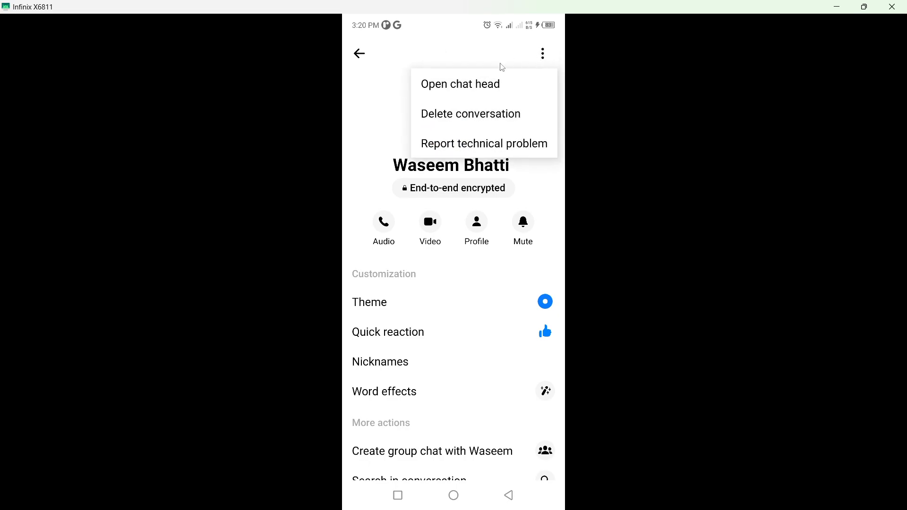
{"action": "left_click", "coordinate": [471, 113]}
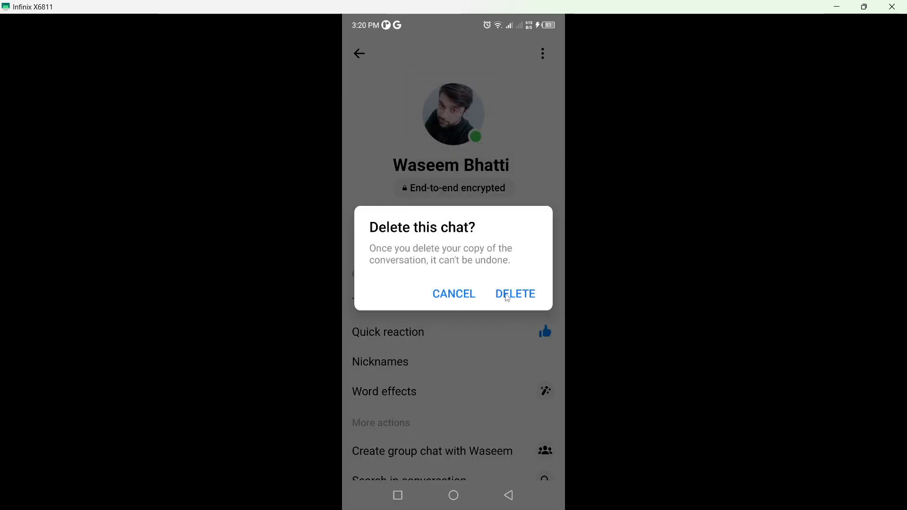
{"action": "left_click", "coordinate": [515, 294]}
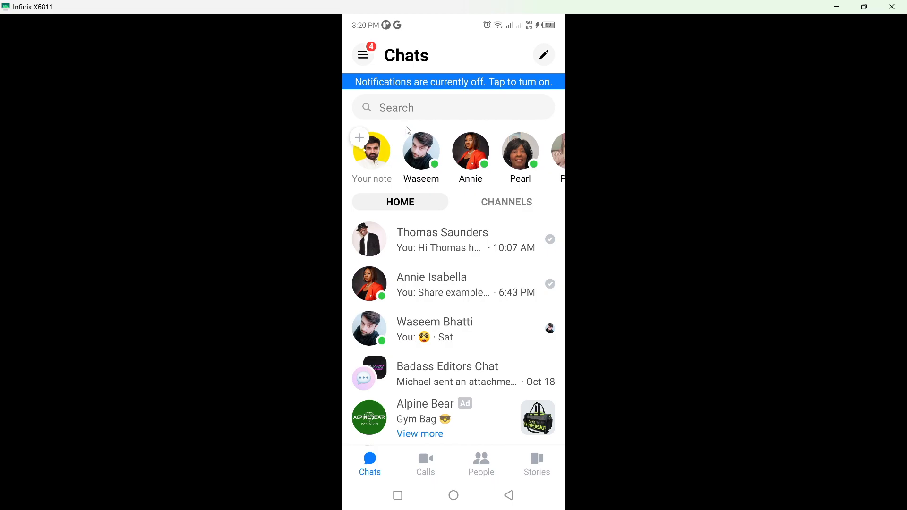
{"action": "type", "text": "wasee"}
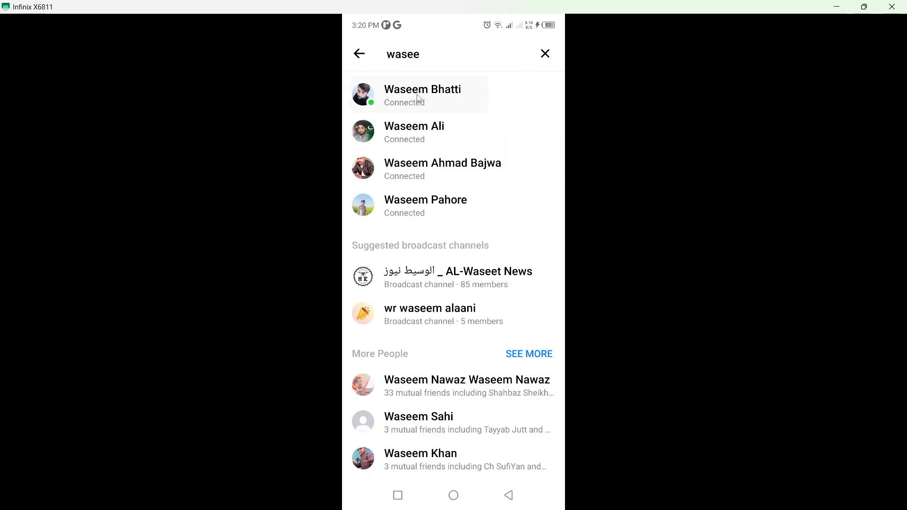
{"action": "left_click", "coordinate": [422, 95]}
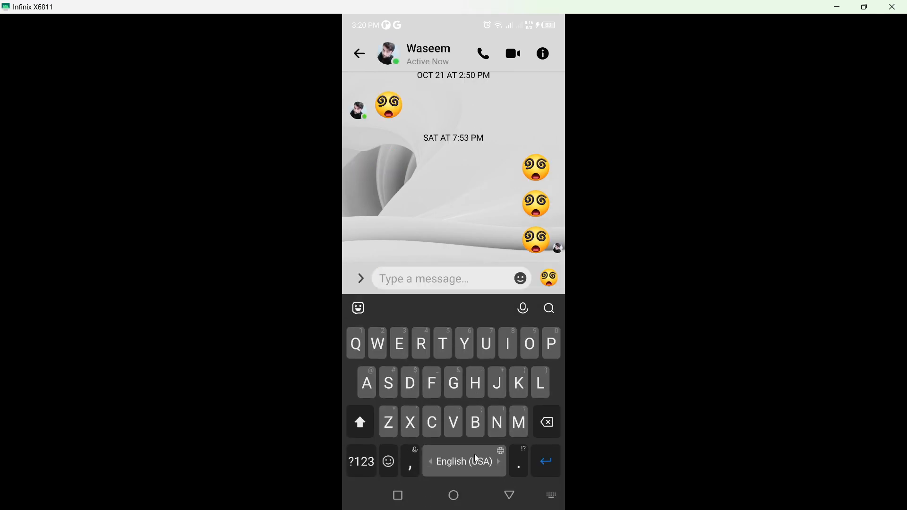
{"action": "type", "text": "hi"}
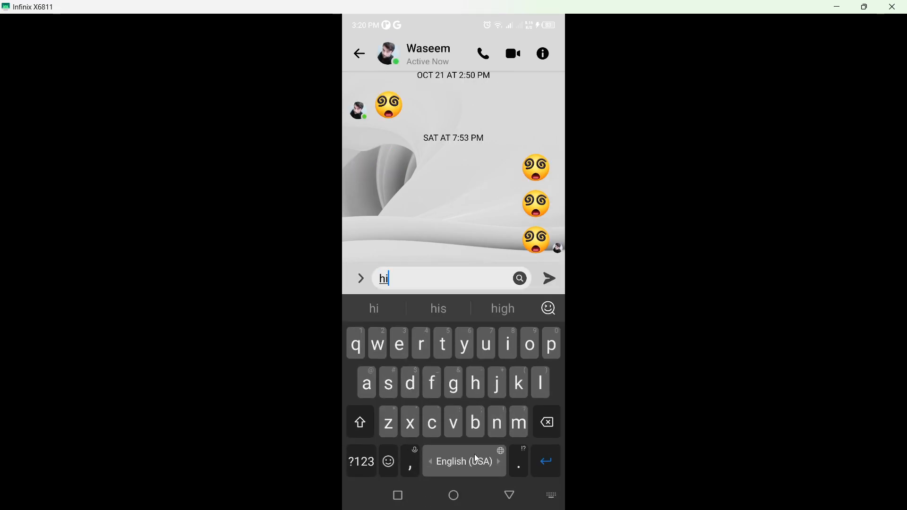
{"action": "left_click", "coordinate": [548, 278]}
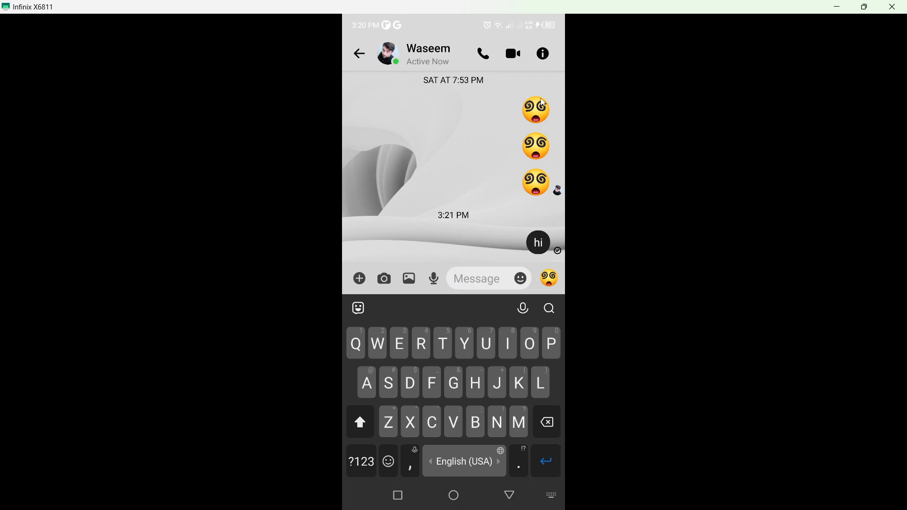
{"action": "left_click", "coordinate": [542, 52]}
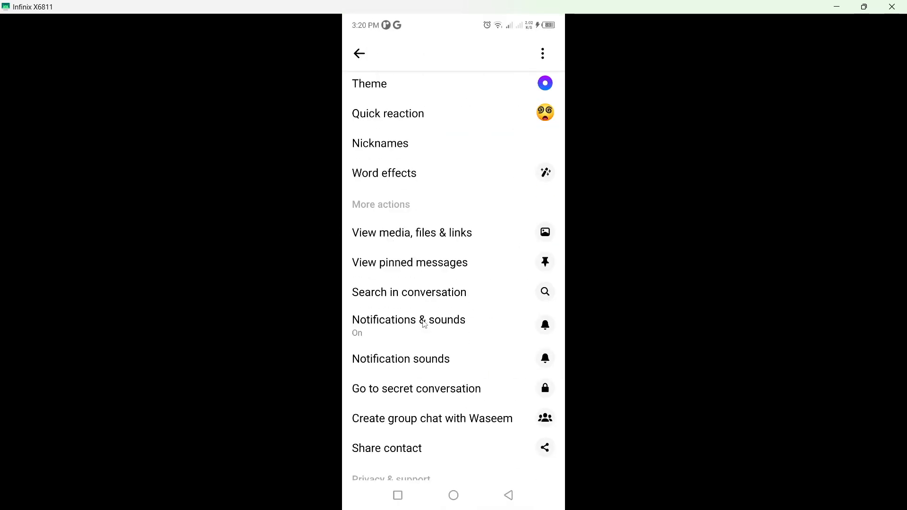